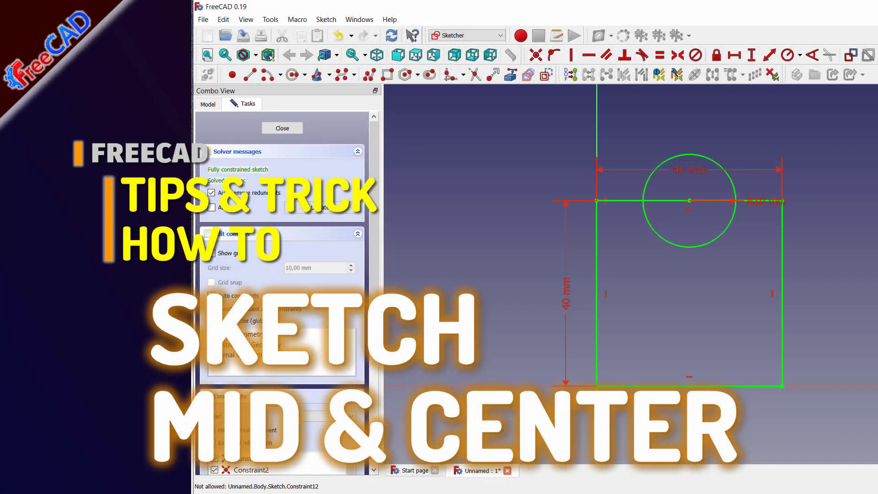
# Start a new empty FreeCAD document.
pyautogui.click(282, 127)
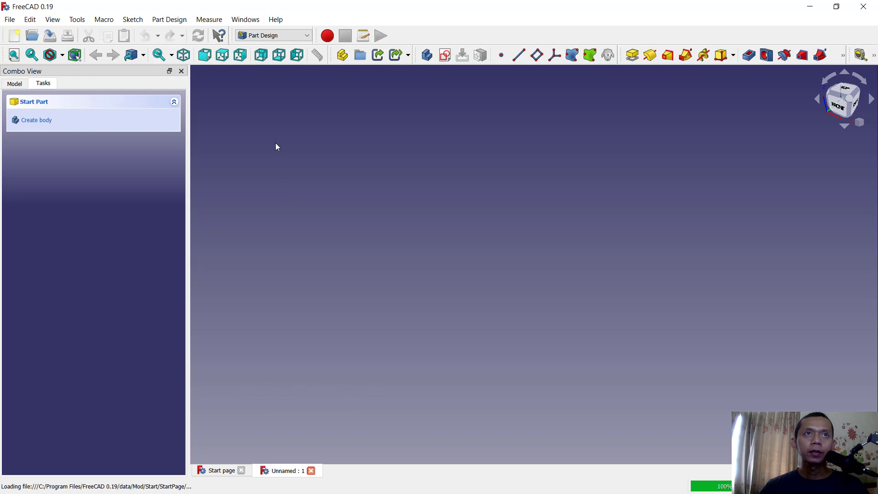
pyautogui.moveTo(35, 120)
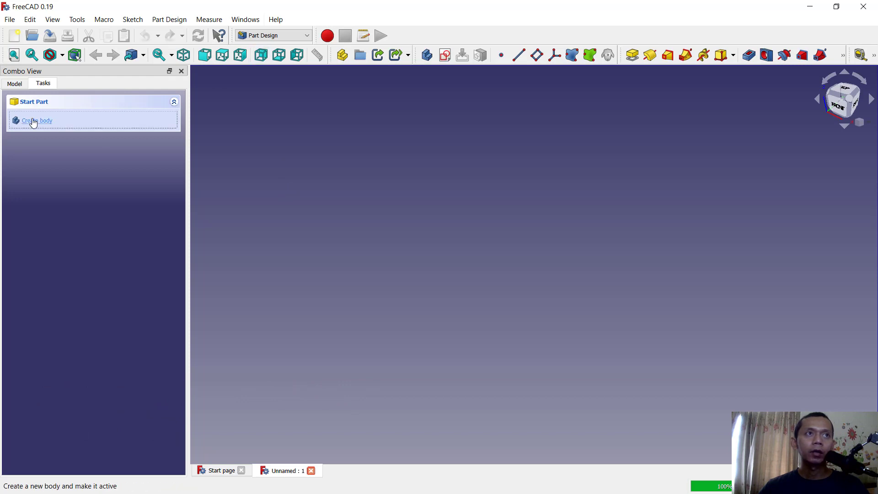
# Add a body and start a sketch on the XY_Plane.
pyautogui.click(38, 121)
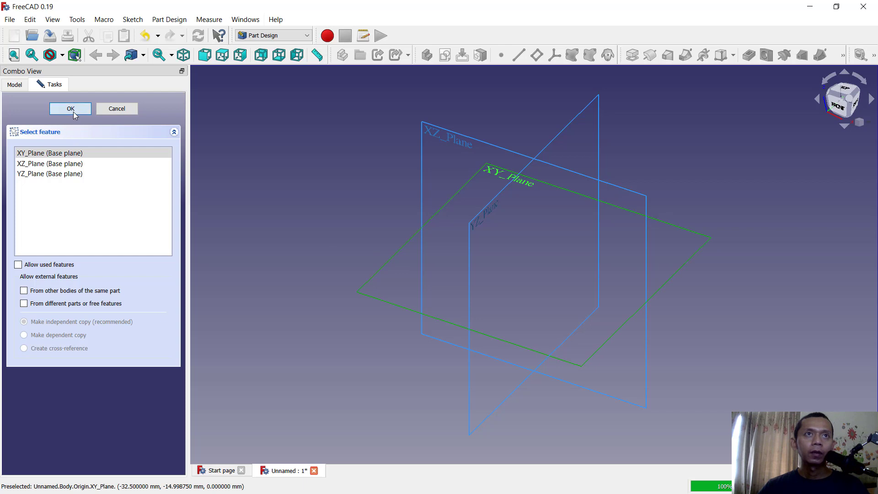
pyautogui.click(70, 107)
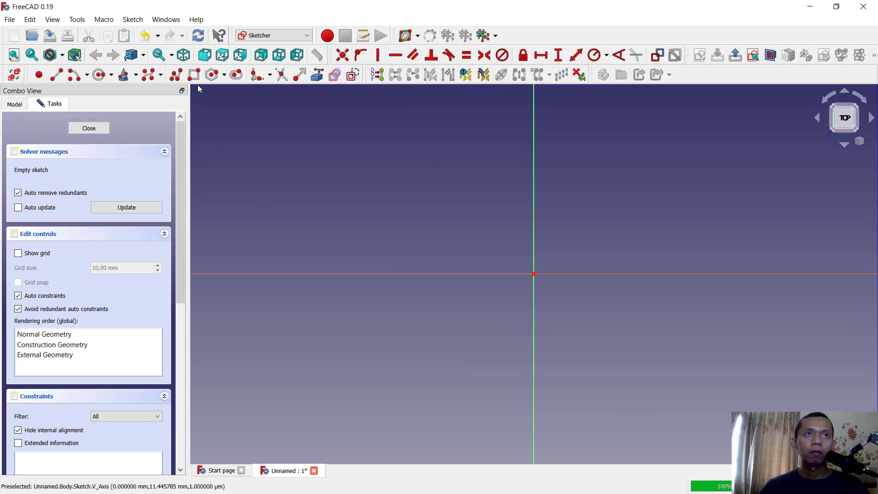
pyautogui.moveTo(533, 274)
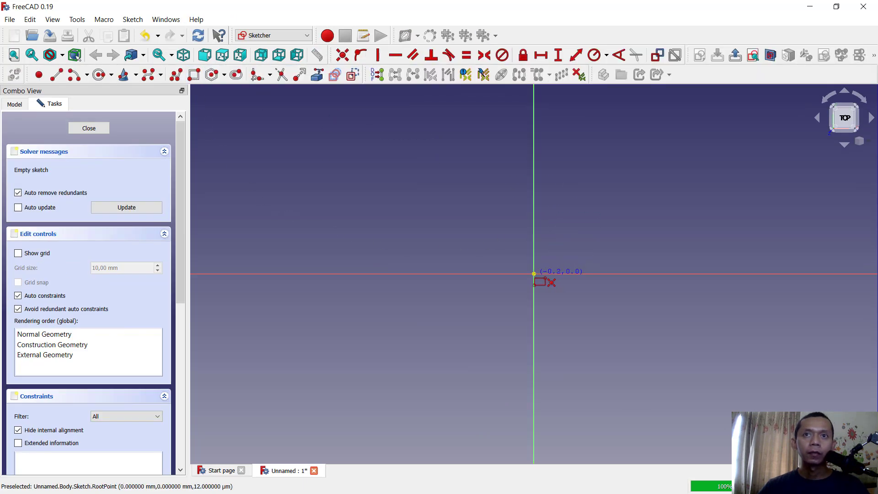
# Draw a rectangle from the origin and constrain its height and width to 40 mm.
pyautogui.click(671, 145)
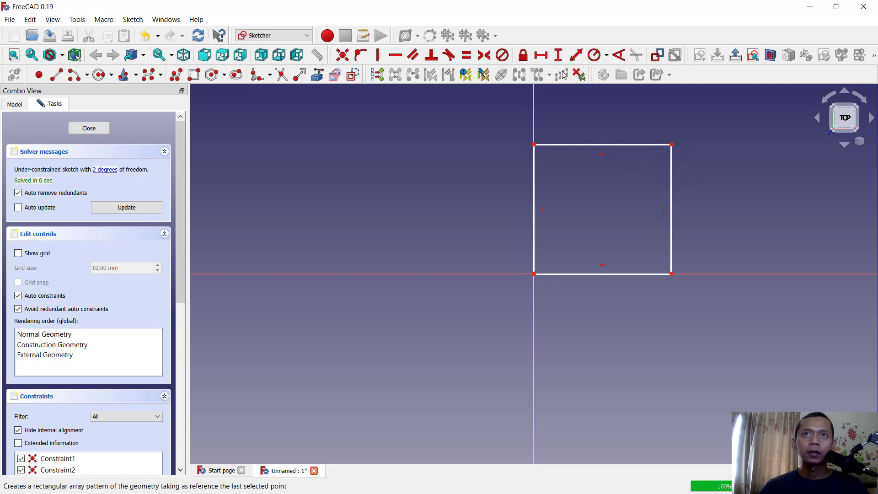
pyautogui.moveTo(534, 202)
pyautogui.write('40')
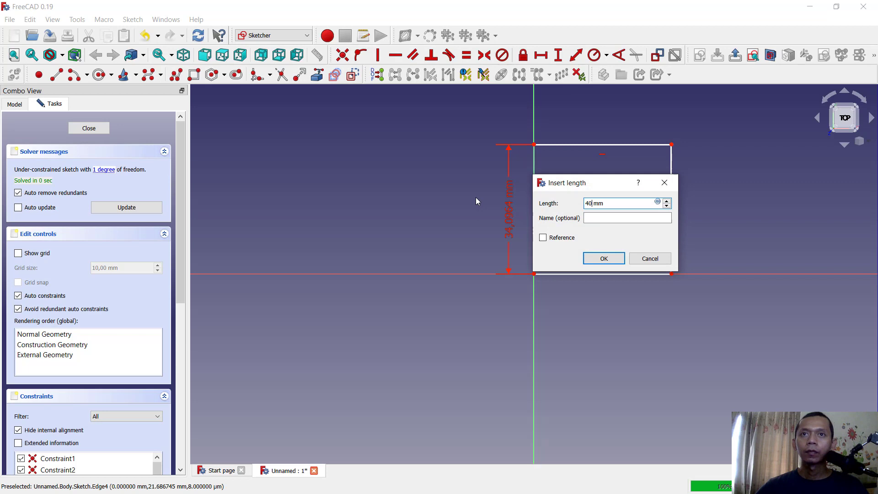
pyautogui.click(603, 257)
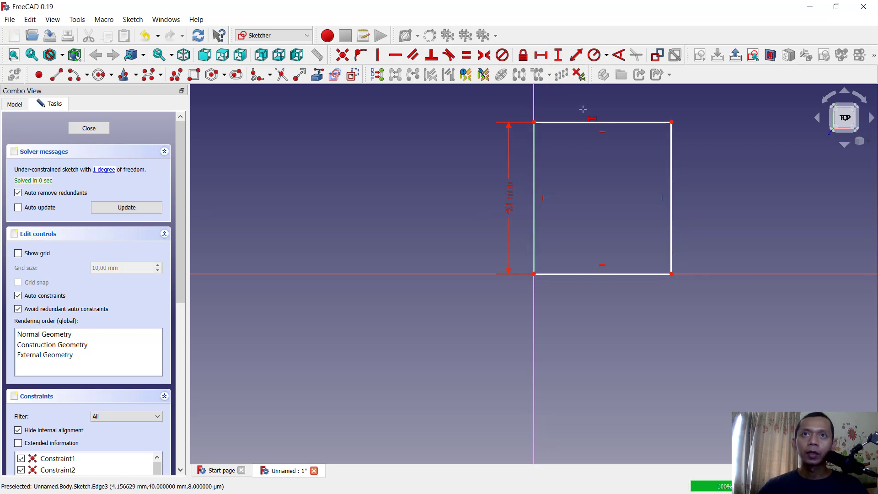
pyautogui.click(541, 55)
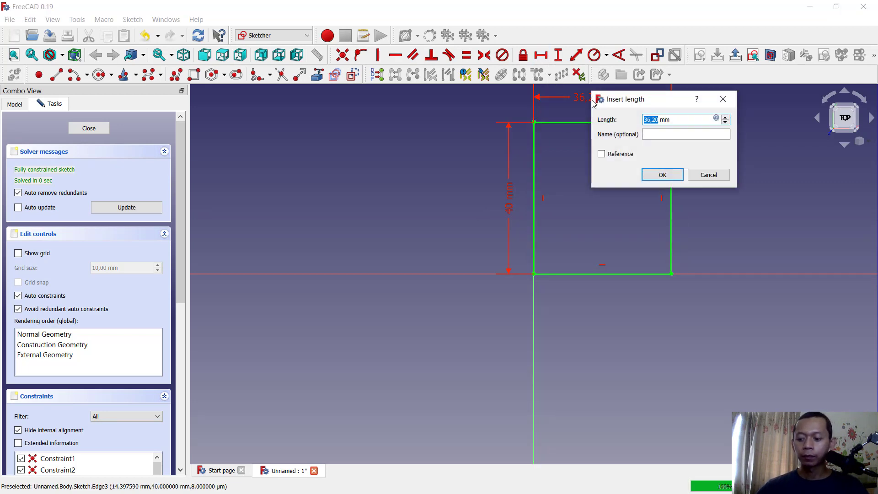
pyautogui.click(662, 174)
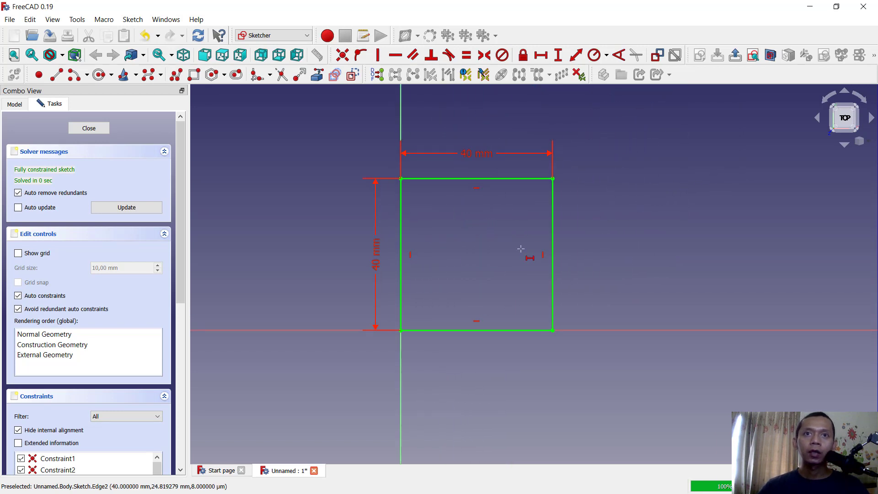
pyautogui.moveTo(458, 224)
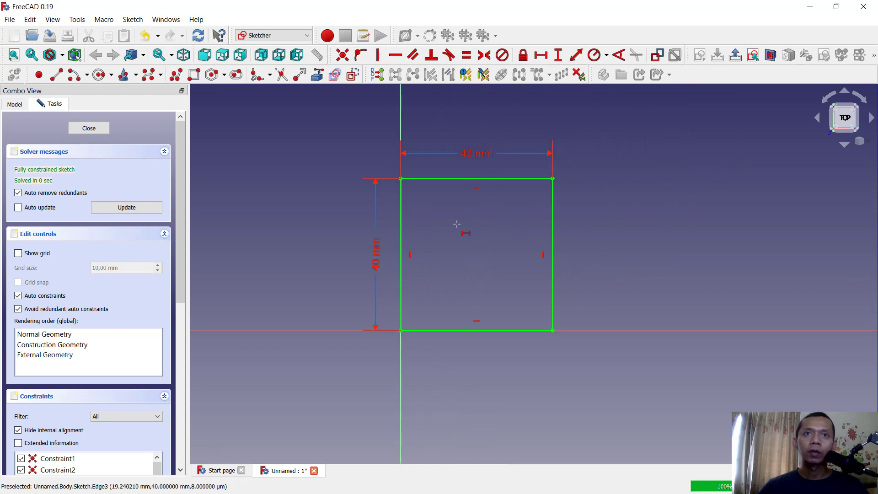
pyautogui.moveTo(217, 158)
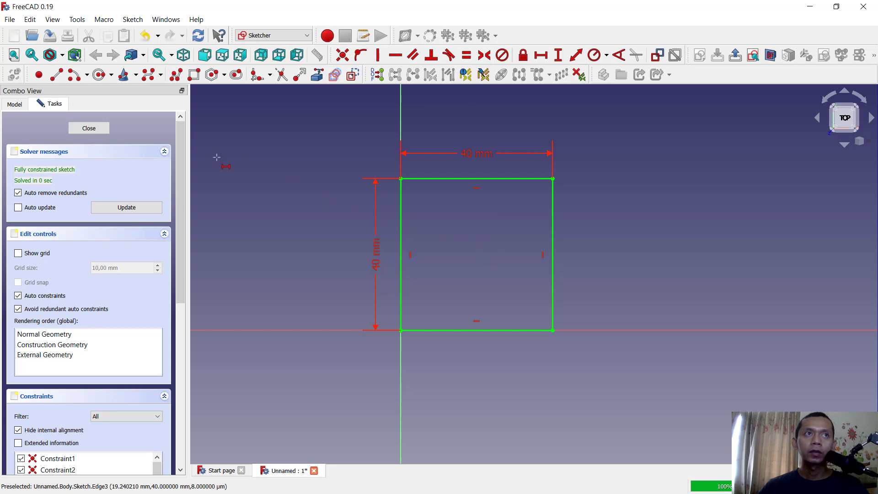
pyautogui.moveTo(676, 241)
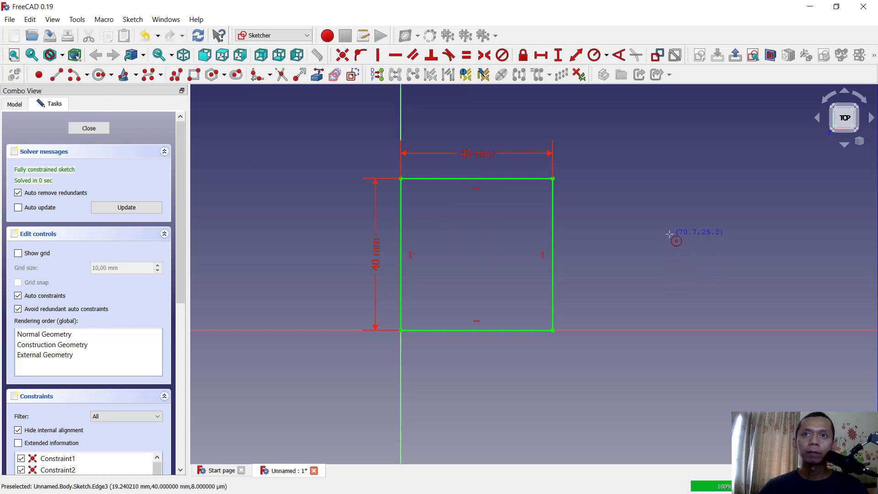
# Draw a circle right of the square and constrain its radius to 10 mm.
pyautogui.click(594, 54)
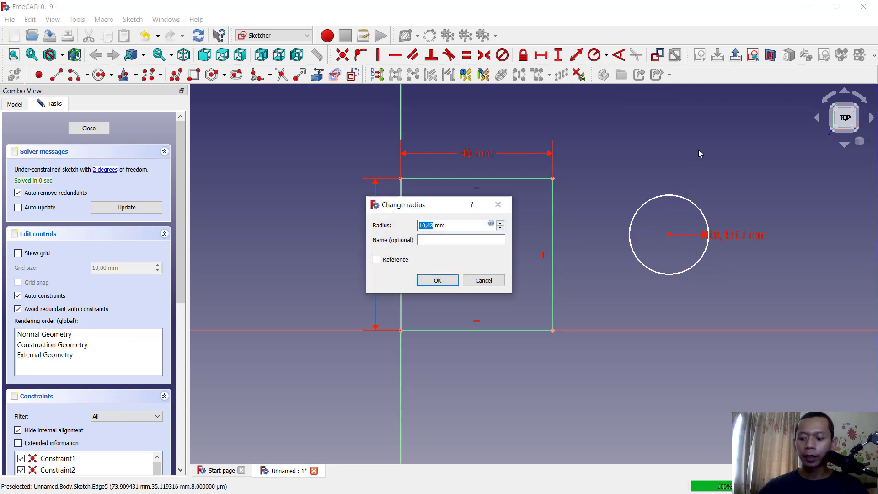
pyautogui.click(437, 280)
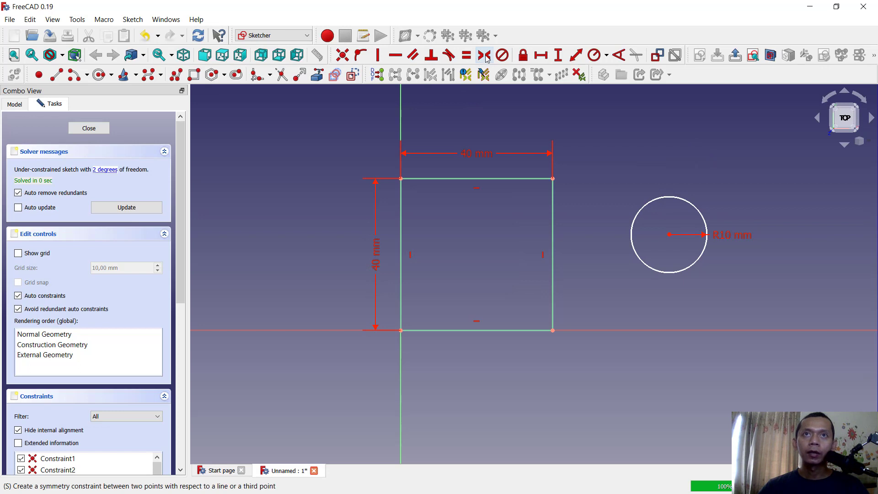
pyautogui.moveTo(484, 55)
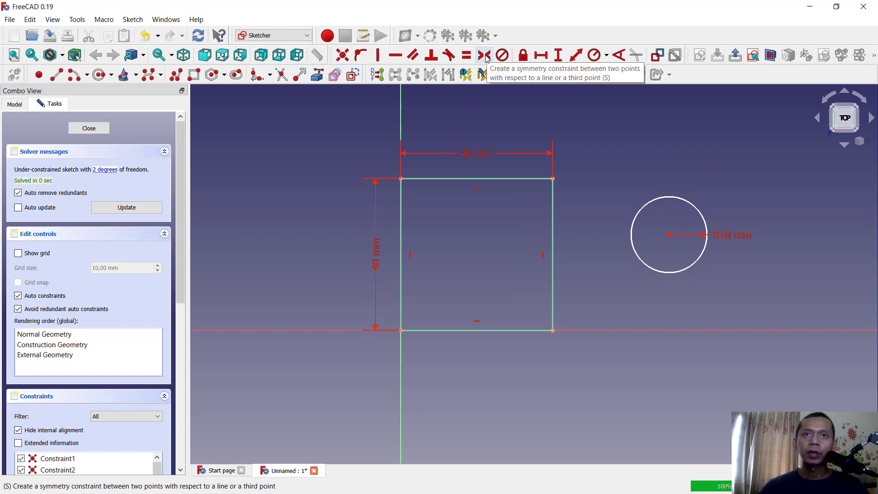
pyautogui.moveTo(583, 217)
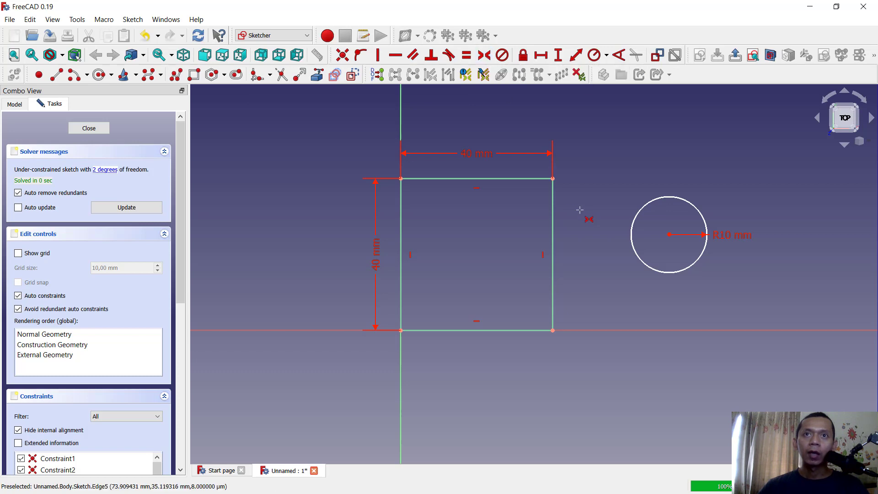
pyautogui.moveTo(530, 317)
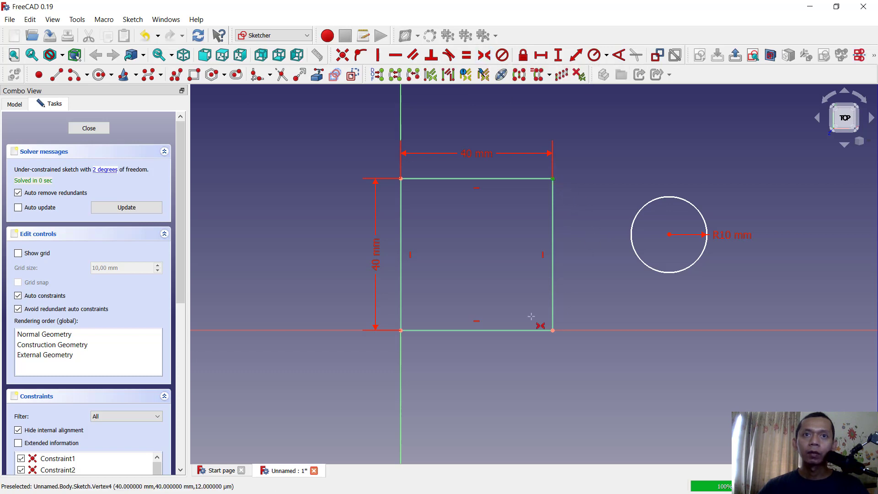
pyautogui.moveTo(467, 362)
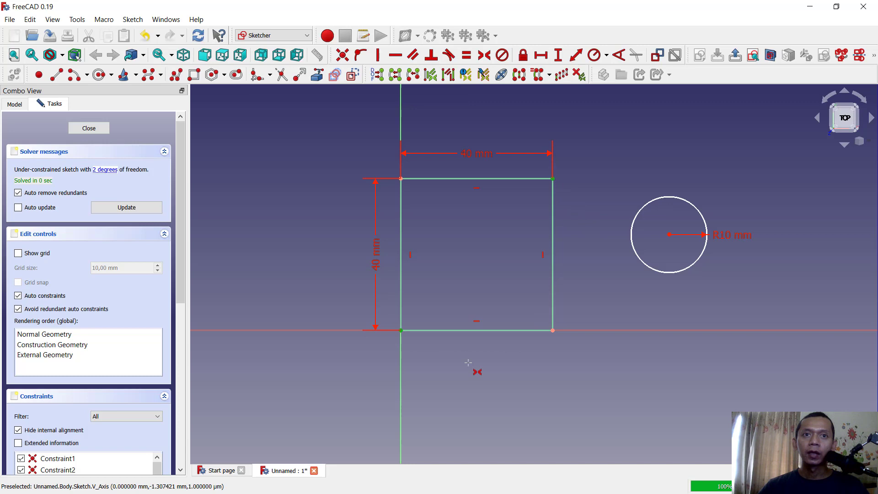
pyautogui.moveTo(672, 235)
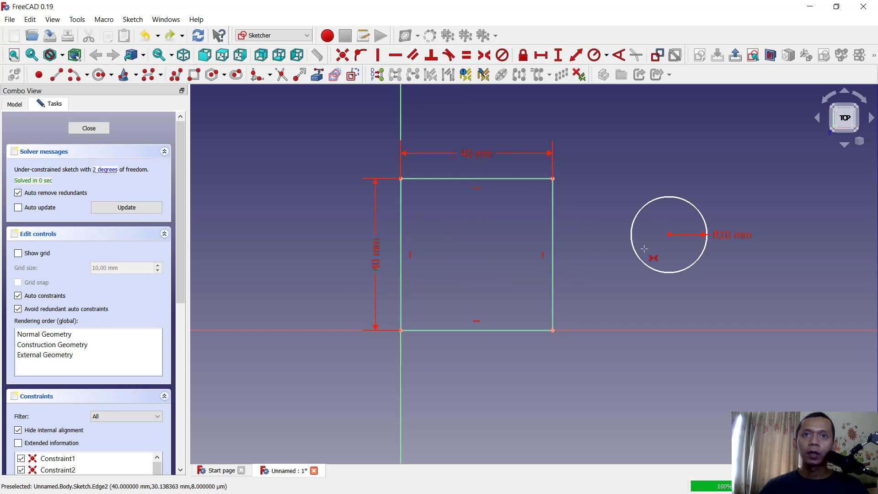
pyautogui.moveTo(500, 180)
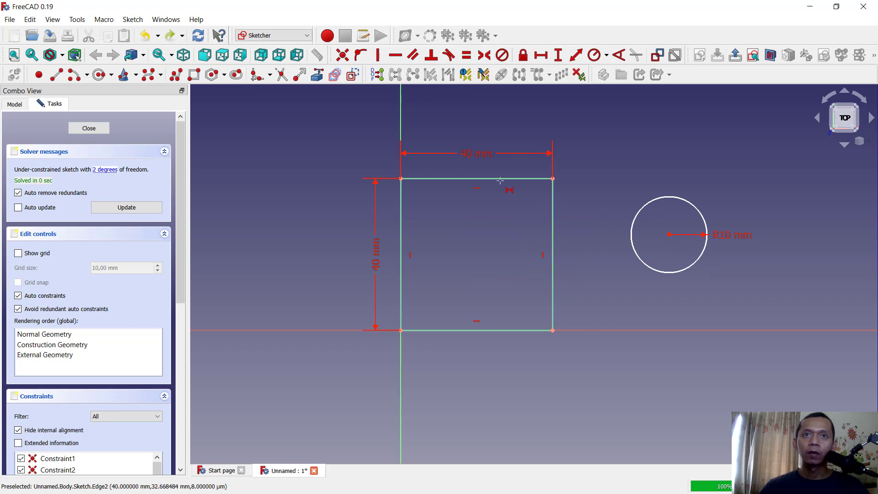
pyautogui.moveTo(484, 55)
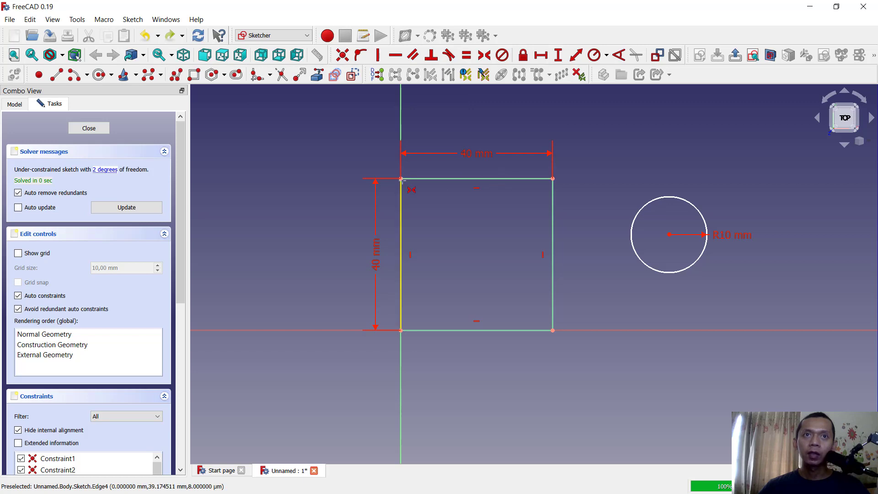
# Pick a top corner of the square for the symmetry constraint.
pyautogui.click(553, 252)
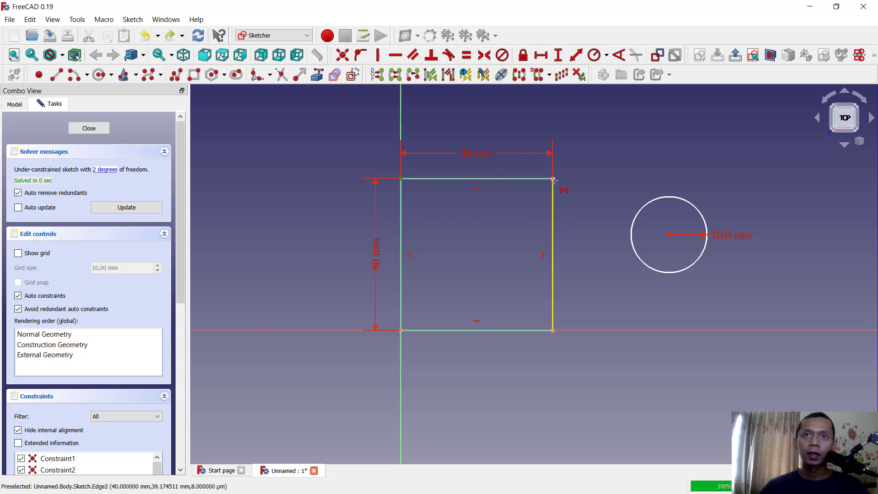
pyautogui.moveTo(674, 241)
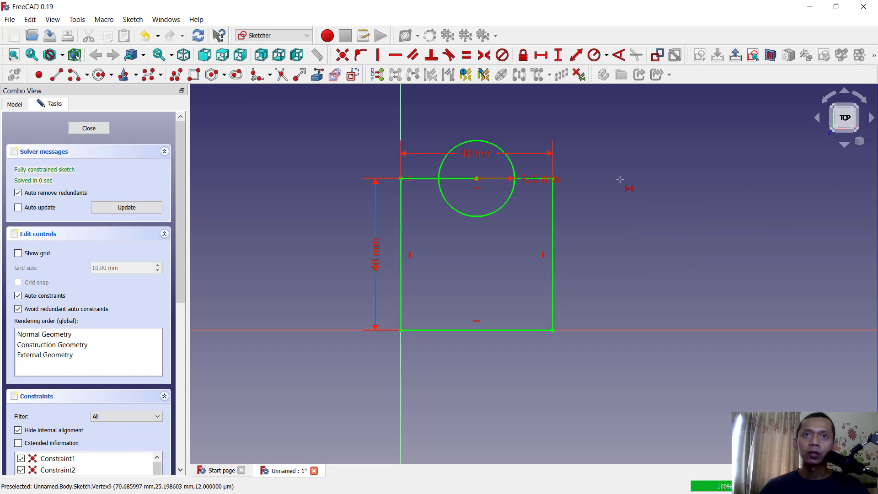
pyautogui.moveTo(414, 178)
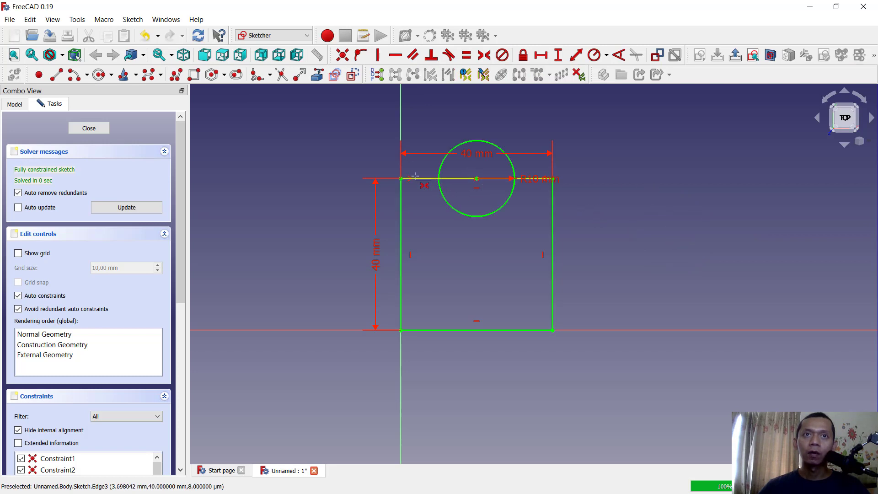